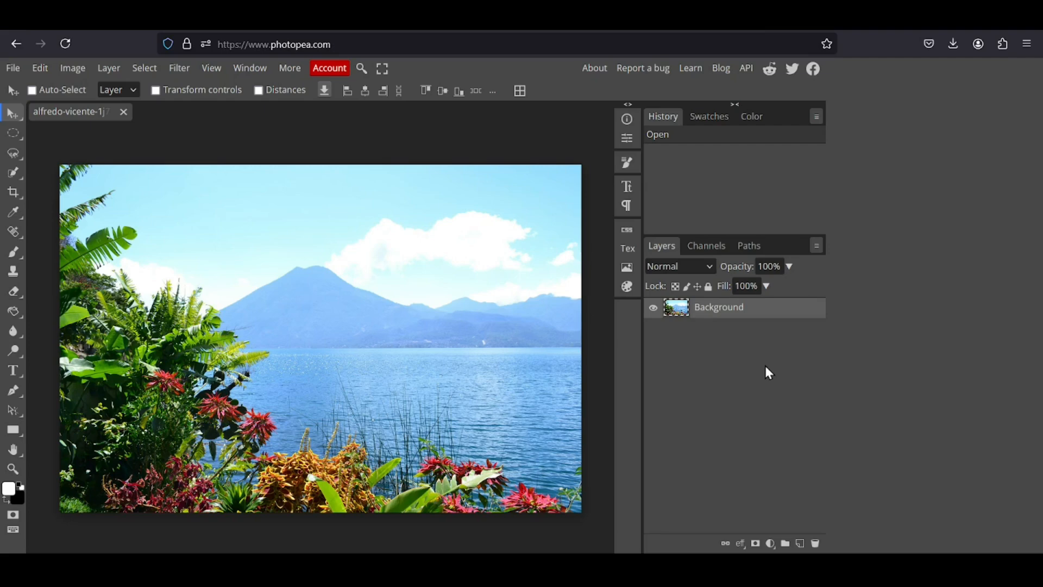
{"action": "mouse_move", "coordinate": [709, 337]}
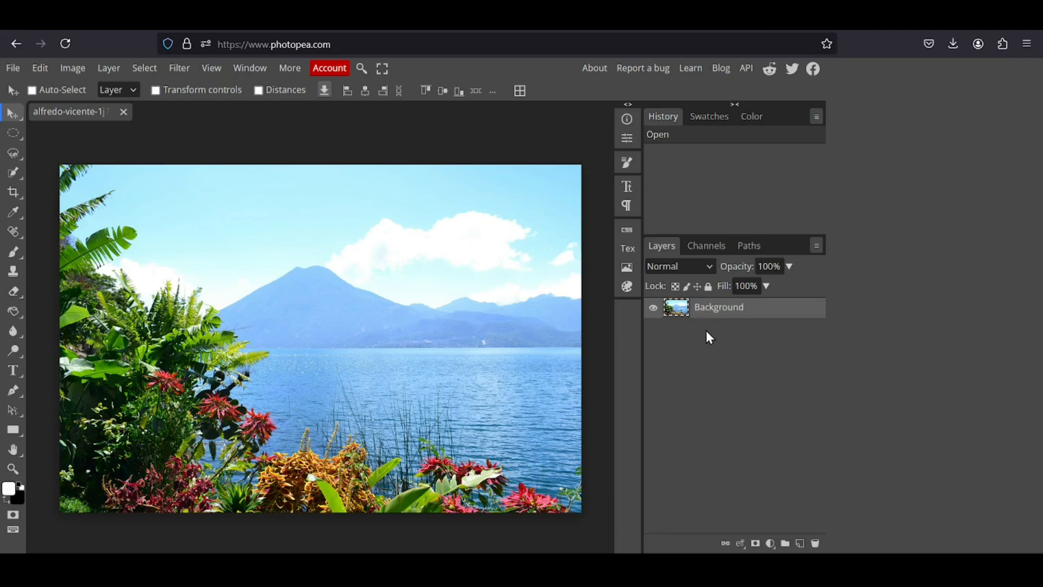
{"action": "mouse_move", "coordinate": [689, 317]}
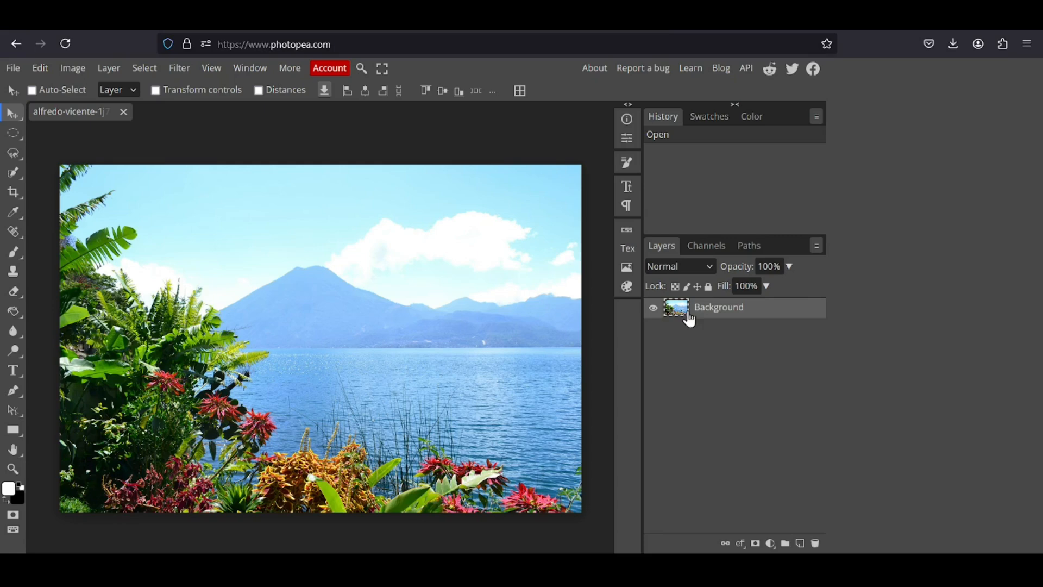
Step: Add a blank white layer mask to the Background lake photo layer
{"action": "left_click", "coordinate": [756, 543]}
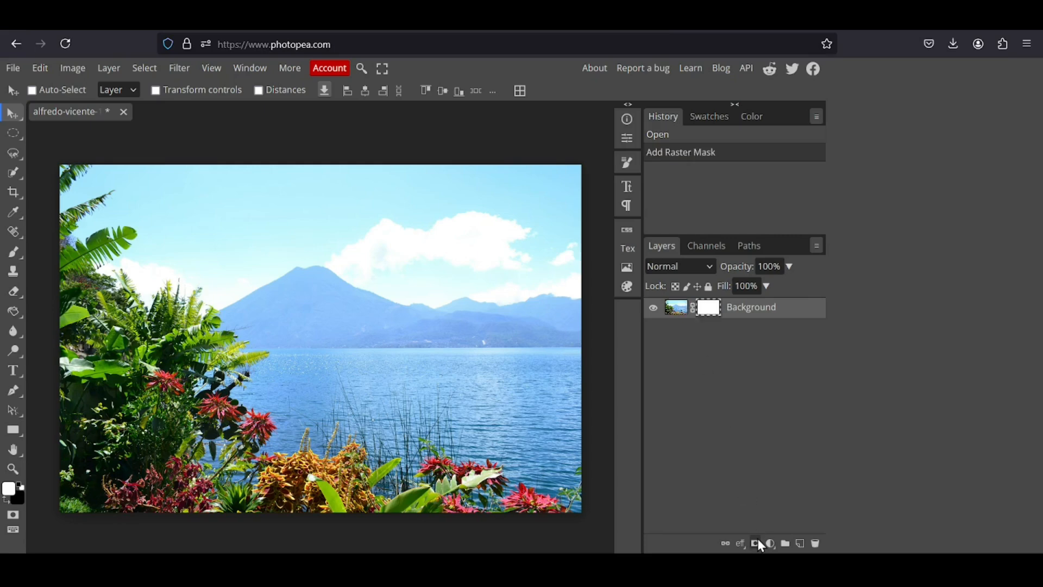
{"action": "mouse_move", "coordinate": [727, 340]}
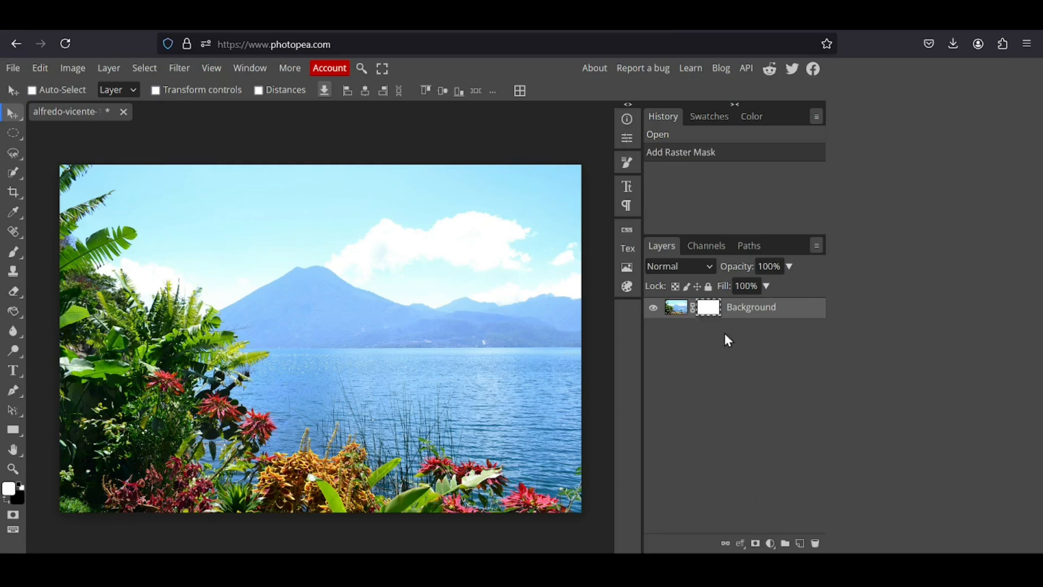
{"action": "mouse_move", "coordinate": [729, 369]}
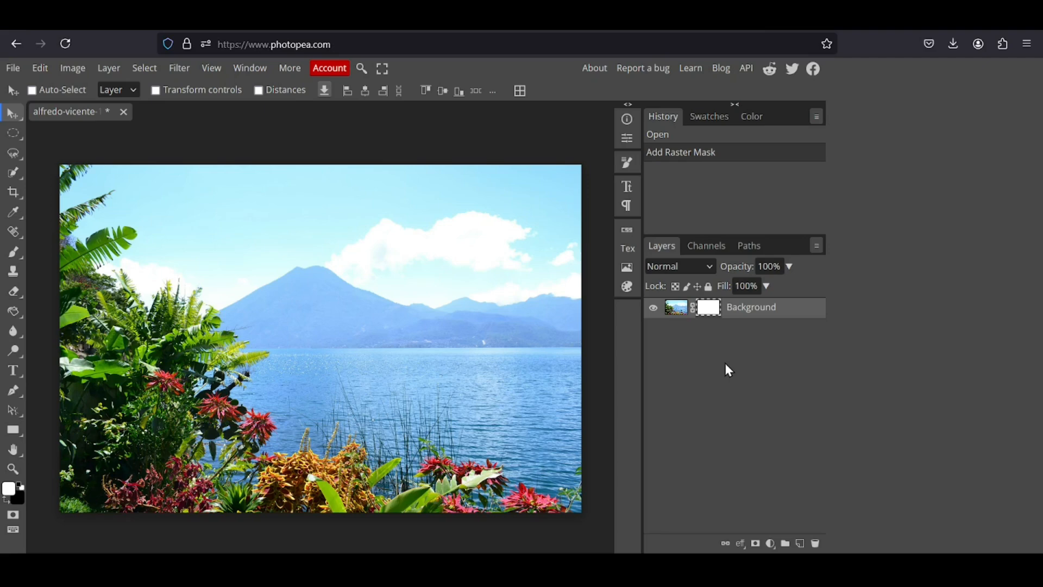
{"action": "mouse_move", "coordinate": [101, 349]}
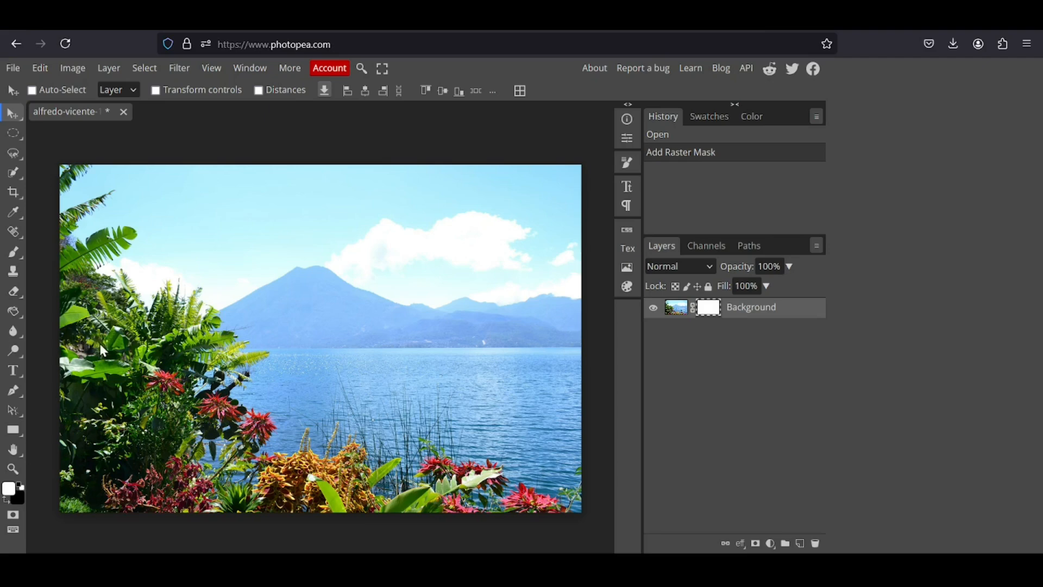
{"action": "mouse_move", "coordinate": [127, 202]}
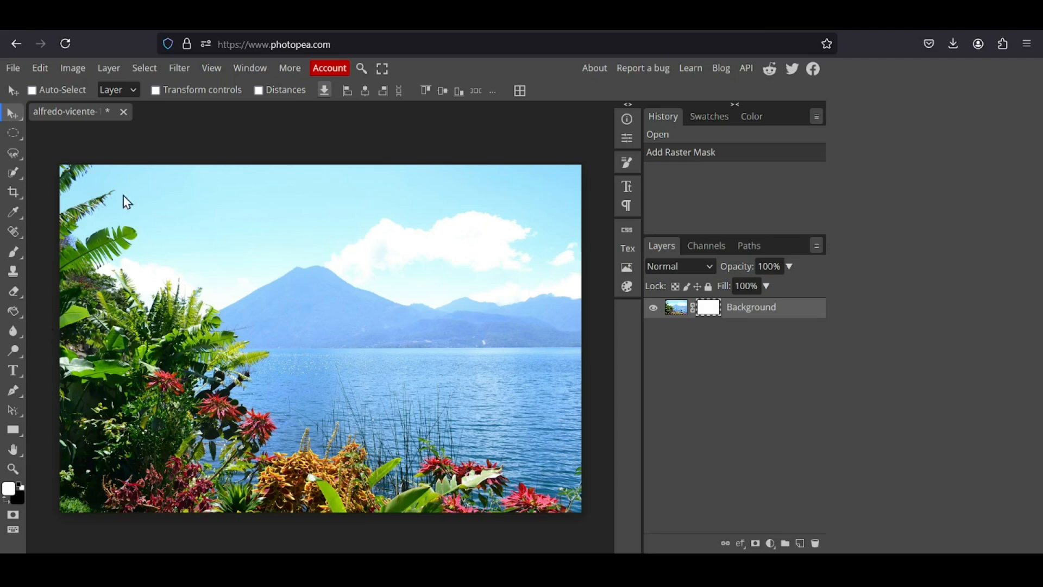
{"action": "mouse_move", "coordinate": [130, 336]}
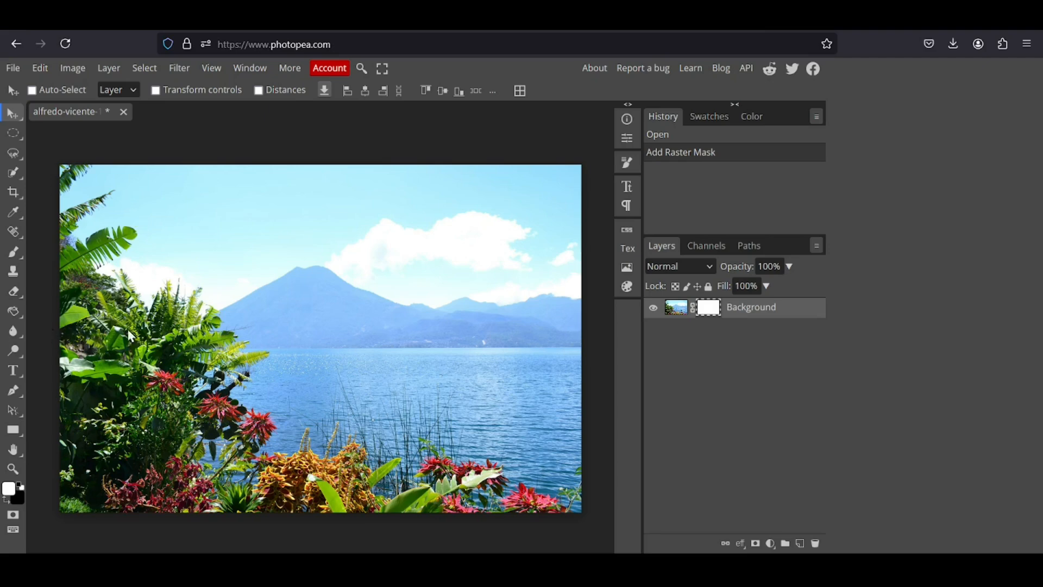
{"action": "mouse_move", "coordinate": [579, 342]}
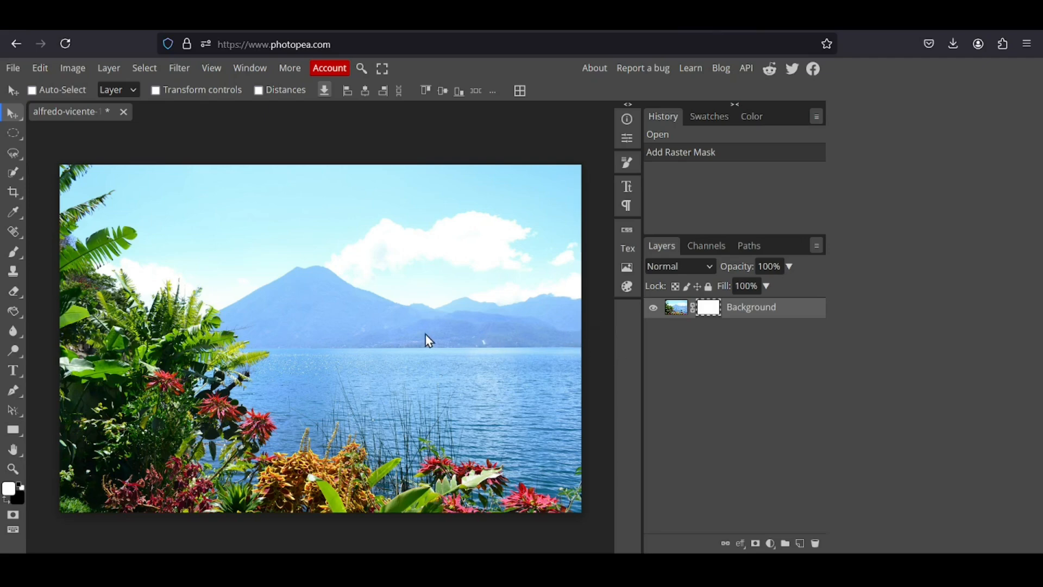
{"action": "mouse_move", "coordinate": [13, 272]}
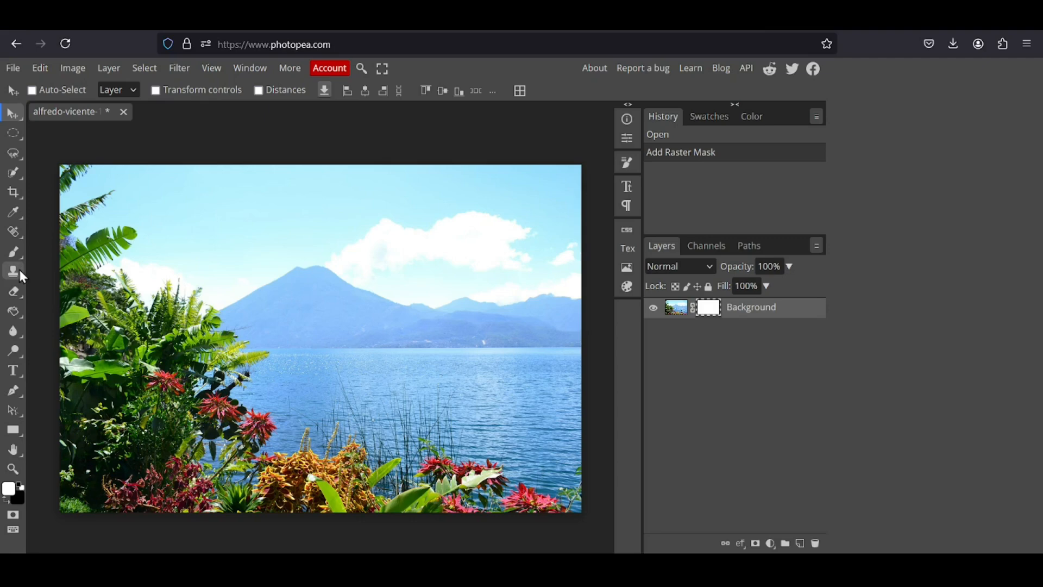
Step: Select the Gradient Tool from the fill flyout and set its type to Linear
{"action": "left_click", "coordinate": [13, 311]}
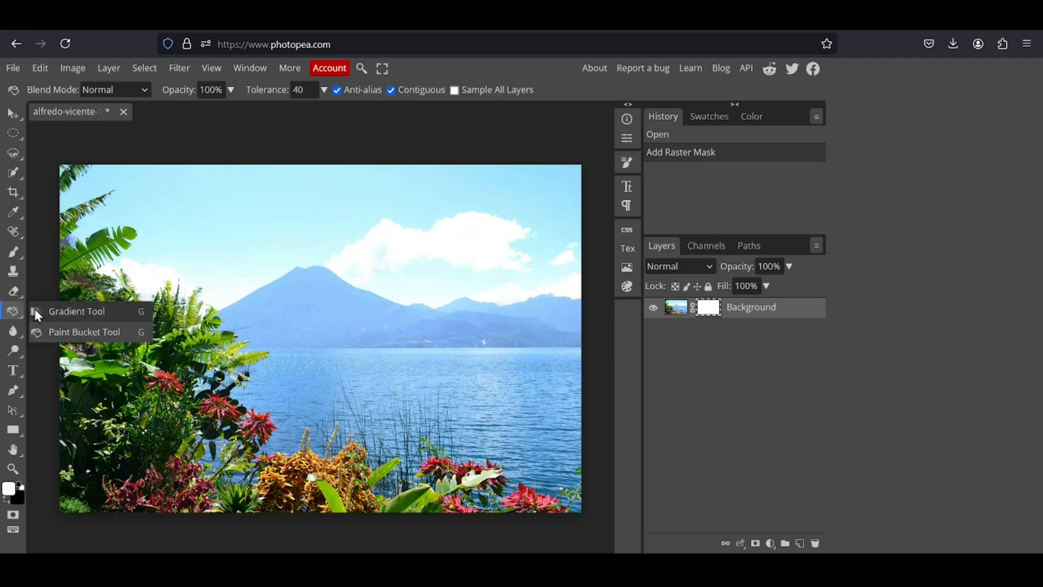
{"action": "left_click", "coordinate": [76, 311]}
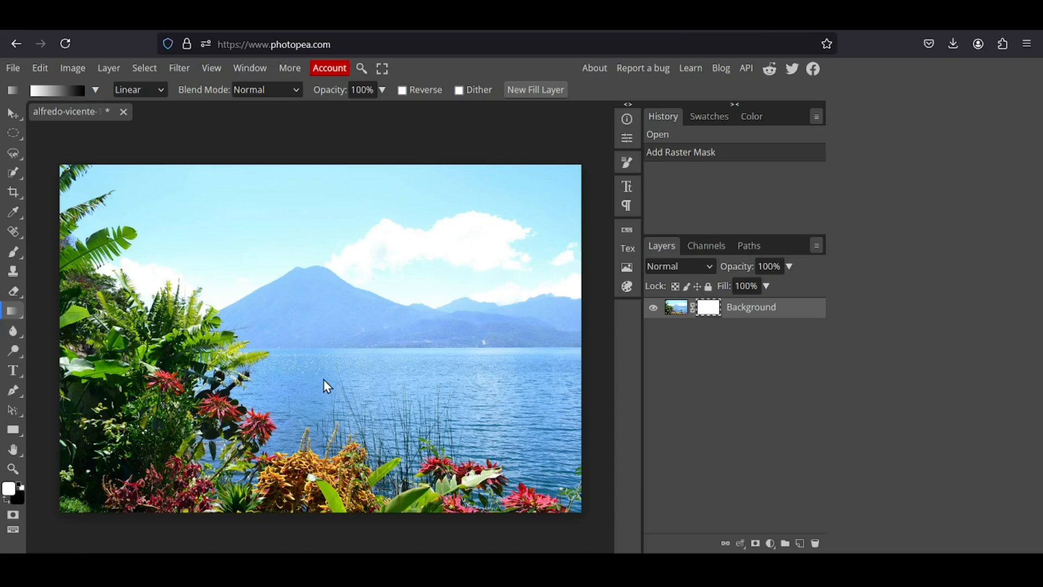
{"action": "mouse_move", "coordinate": [492, 364]}
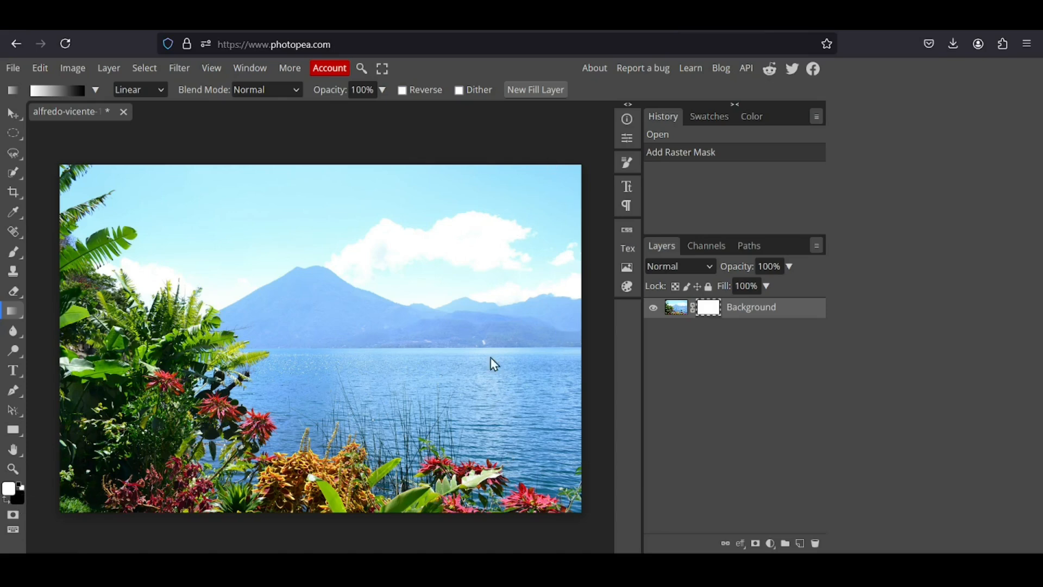
{"action": "mouse_move", "coordinate": [160, 100]}
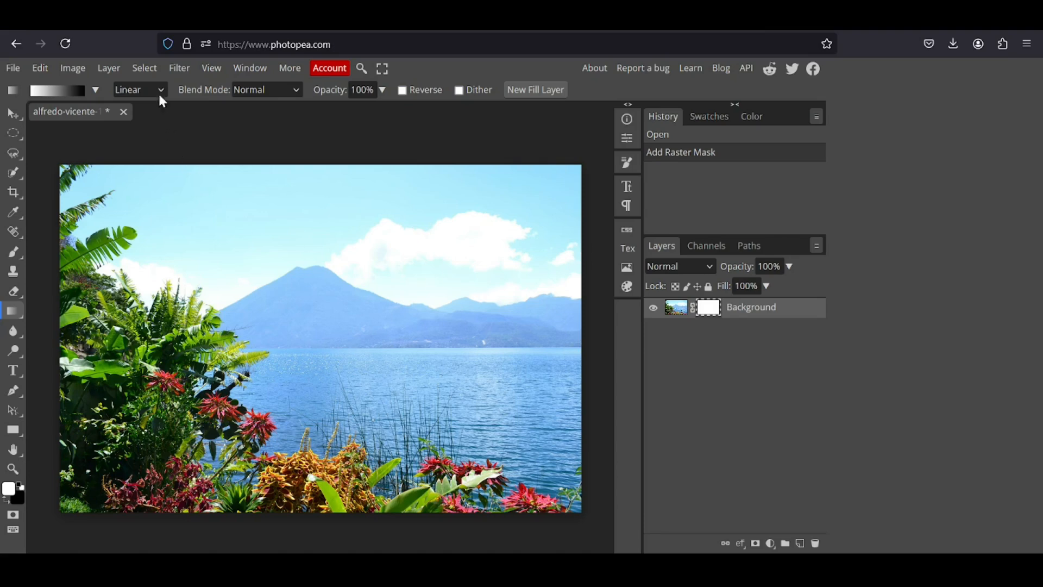
{"action": "left_click", "coordinate": [139, 89]}
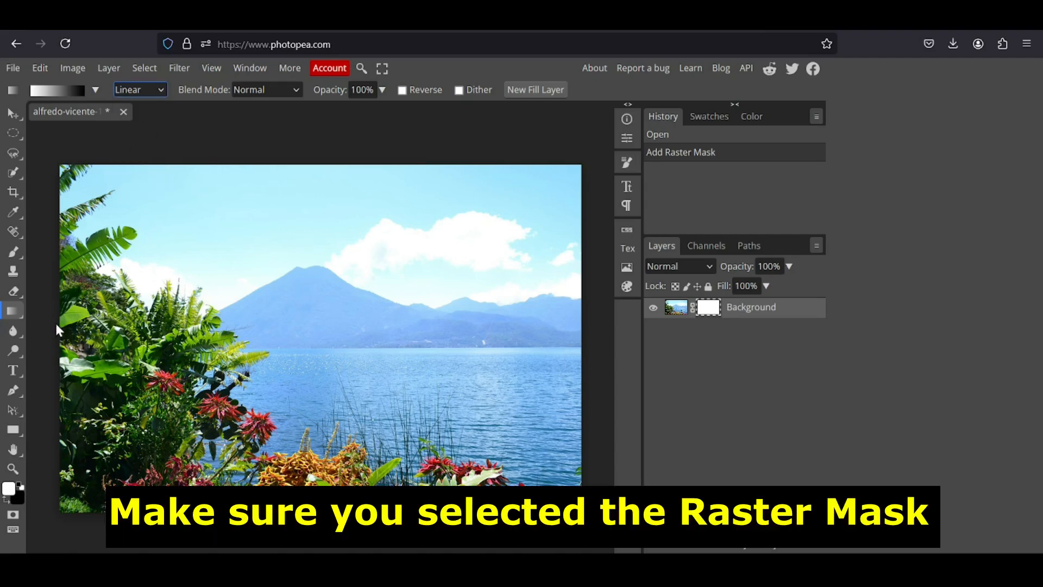
Step: Drag gradients across the mask, settling on a fade from mid-photo to two-thirds across
{"action": "left_click_drag", "start_coordinate": [57, 327], "coordinate": [581, 321]}
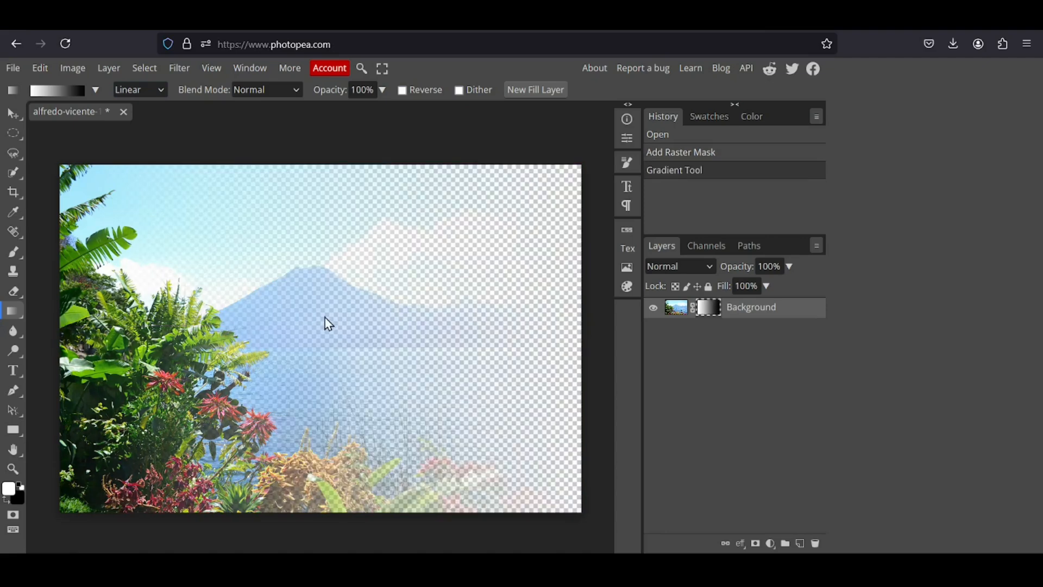
{"action": "left_click_drag", "start_coordinate": [332, 323], "coordinate": [477, 324]}
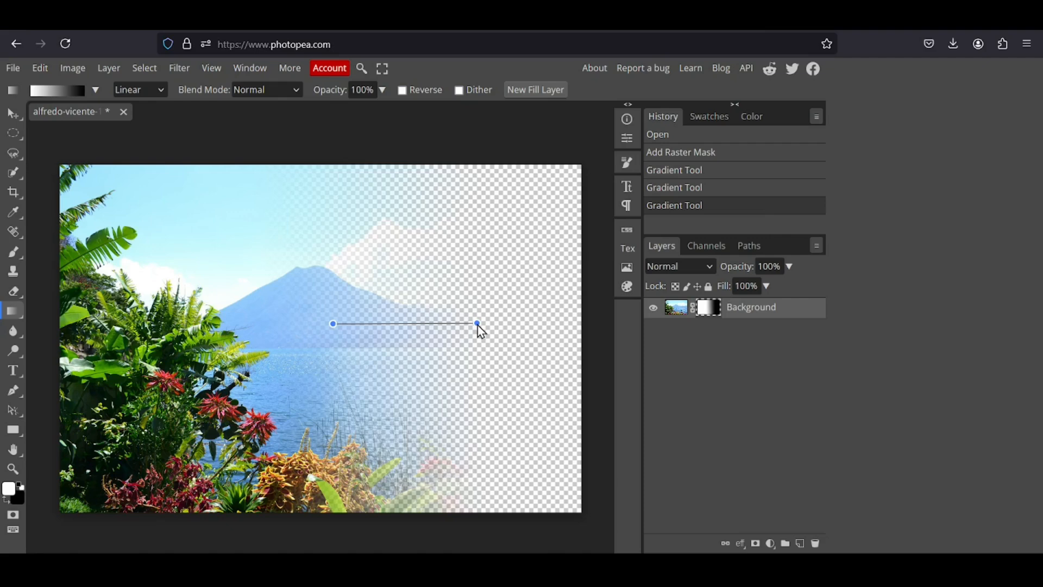
{"action": "left_click_drag", "start_coordinate": [332, 323], "coordinate": [476, 323]}
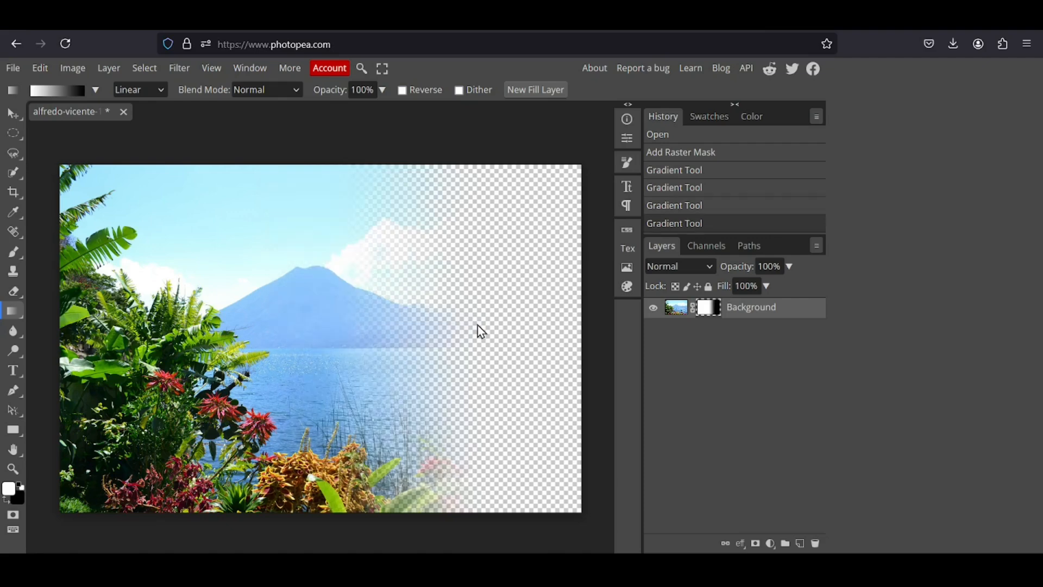
{"action": "left_click_drag", "start_coordinate": [315, 327], "coordinate": [435, 321]}
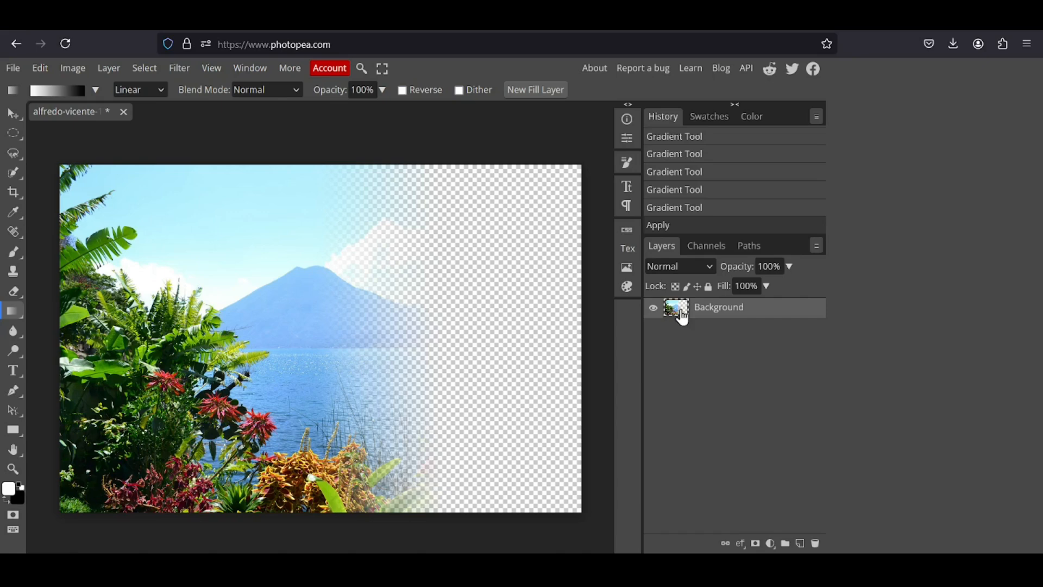
{"action": "mouse_move", "coordinate": [513, 272]}
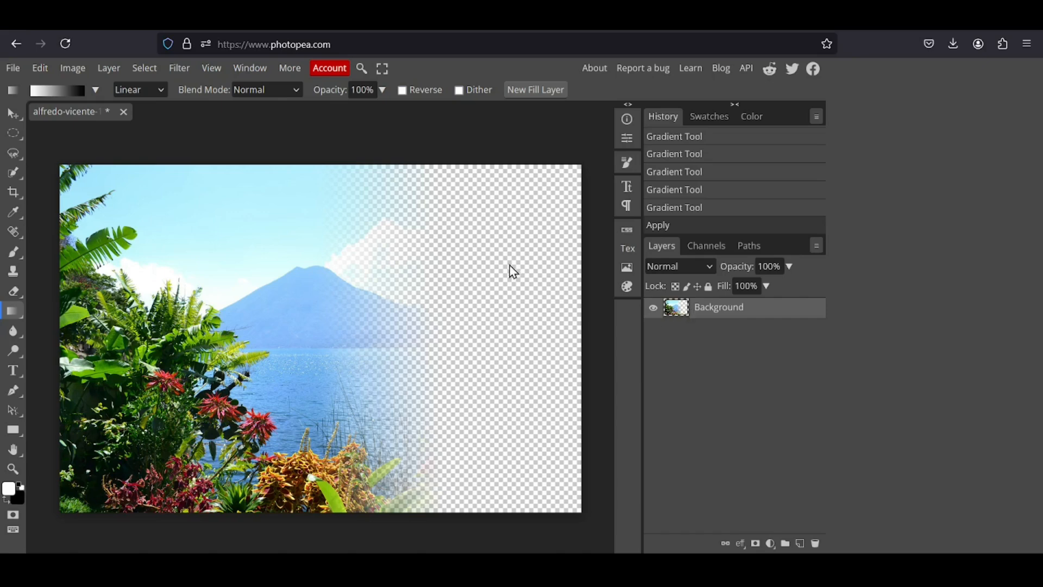
{"action": "mouse_move", "coordinate": [464, 278]}
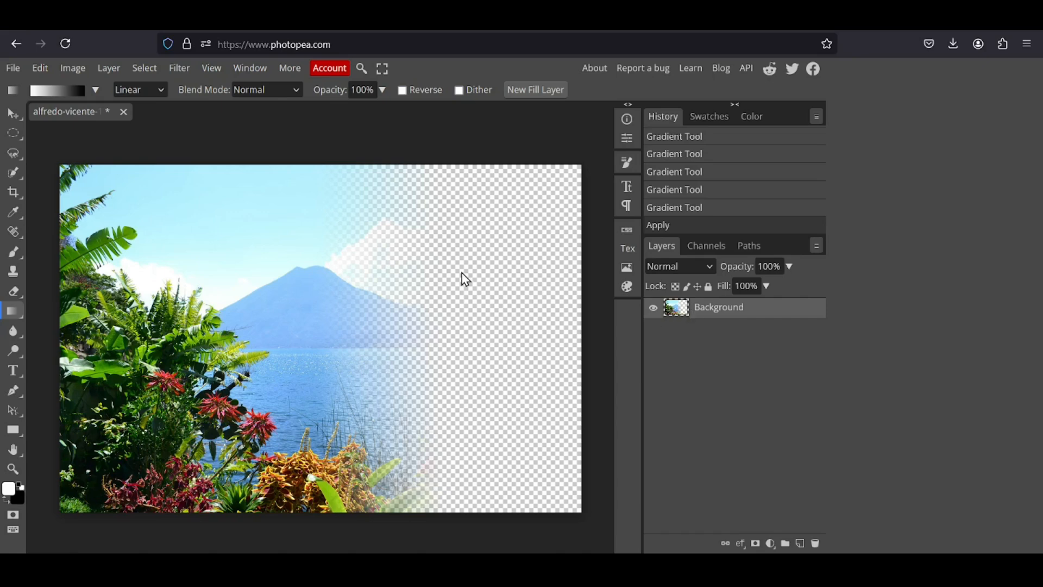
Step: Open the File menu to reach the export options
{"action": "left_click", "coordinate": [12, 67]}
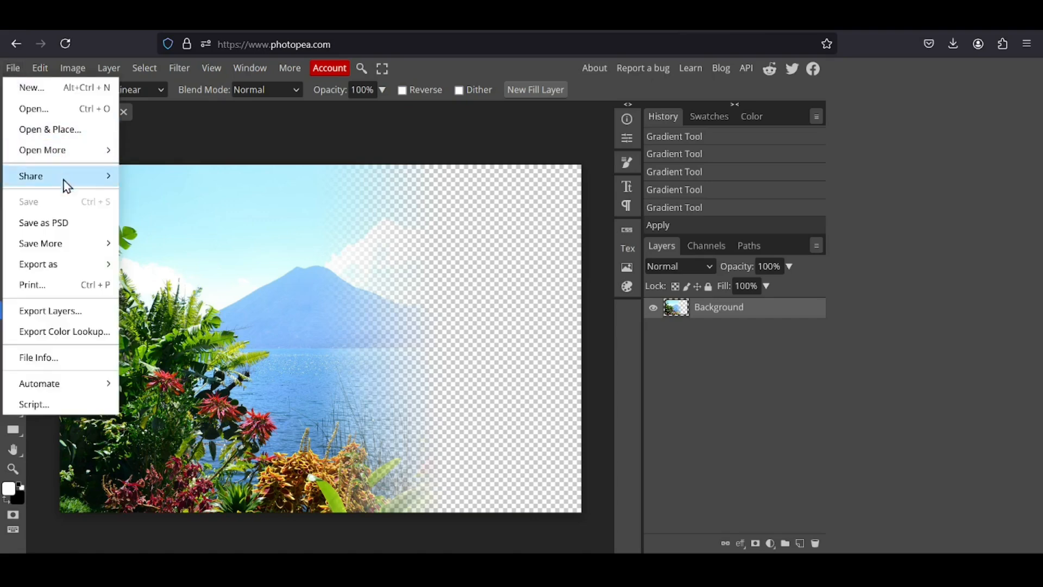